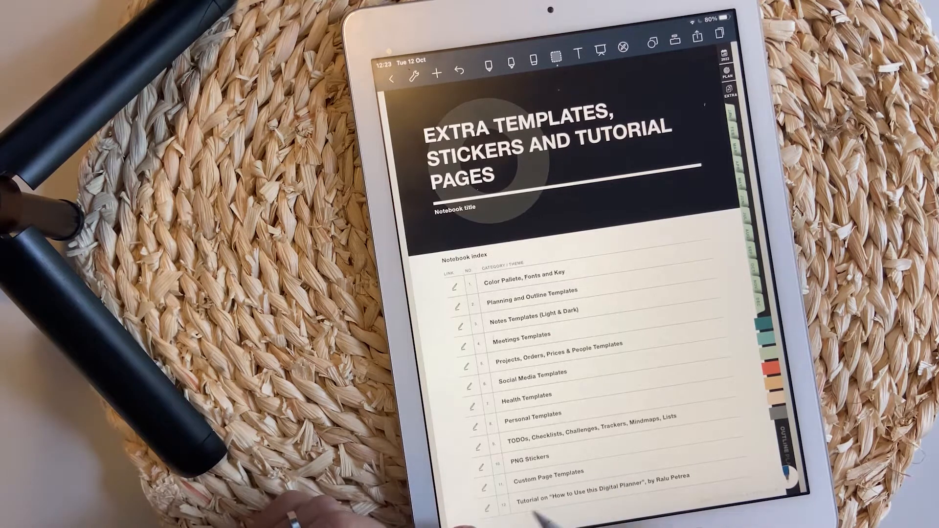
mouse_move(420, 389)
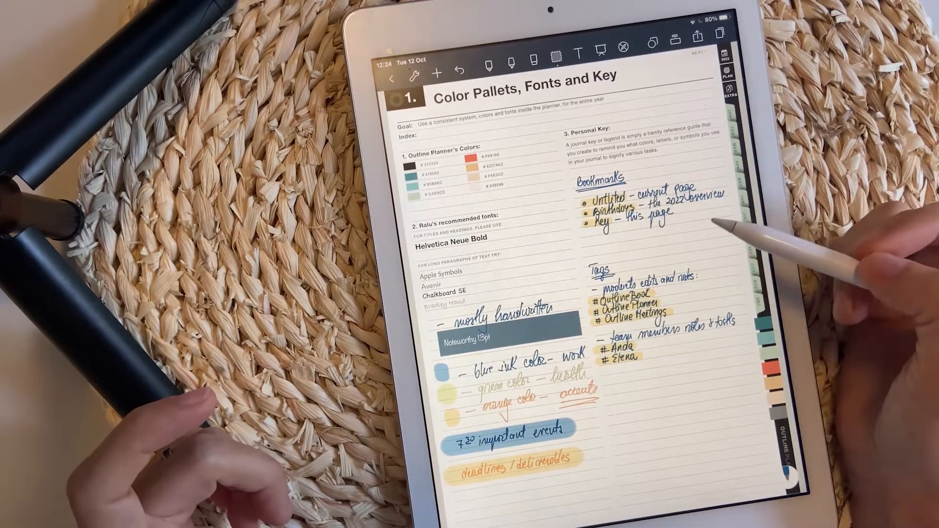
mouse_move(850, 149)
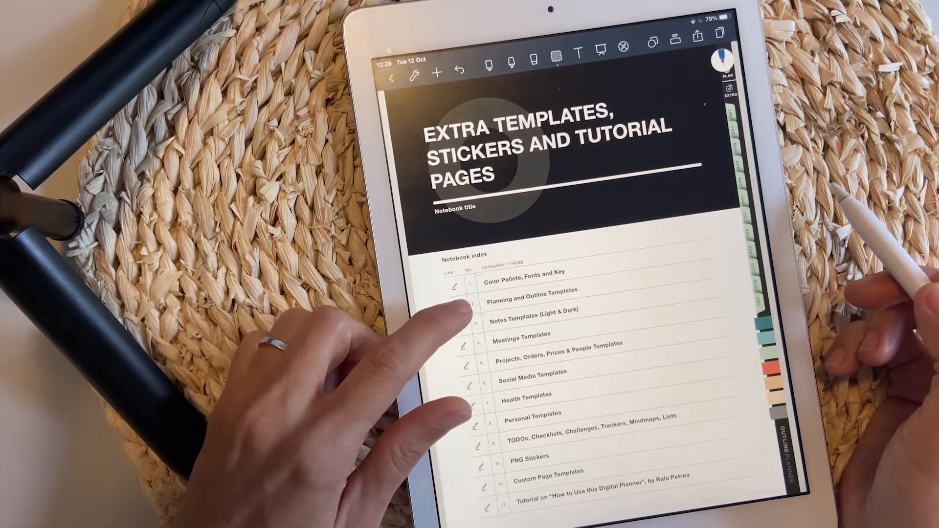
left_click(532, 299)
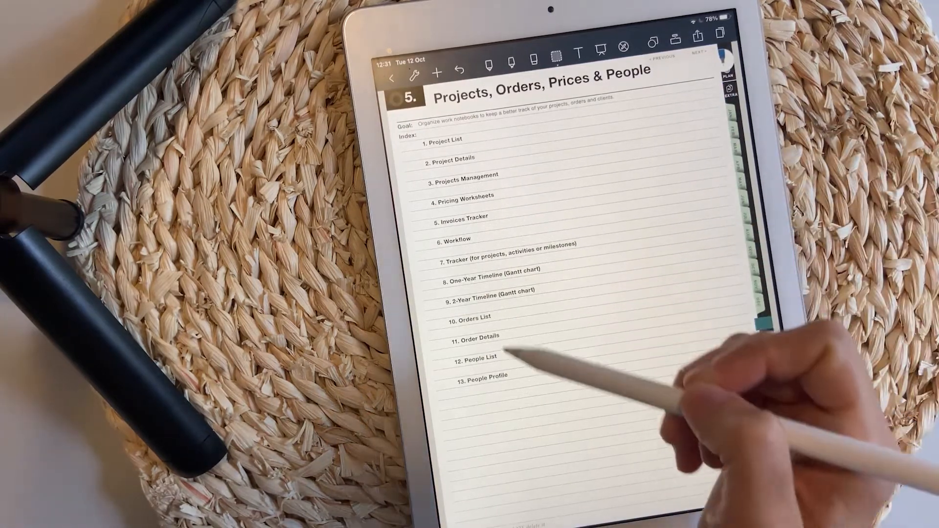
- Navigate to the blank Workflow template page with numbered steps, checklist and notes areas
left_click(444, 140)
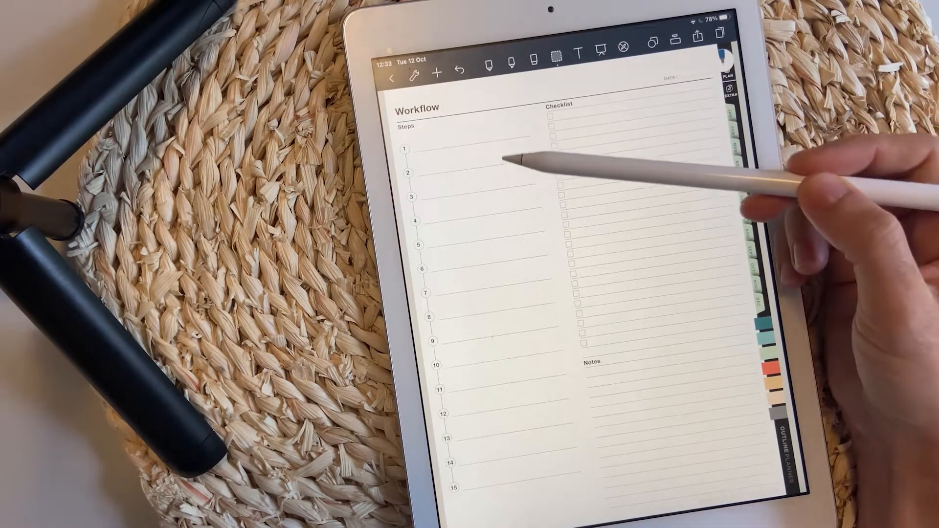
mouse_move(575, 341)
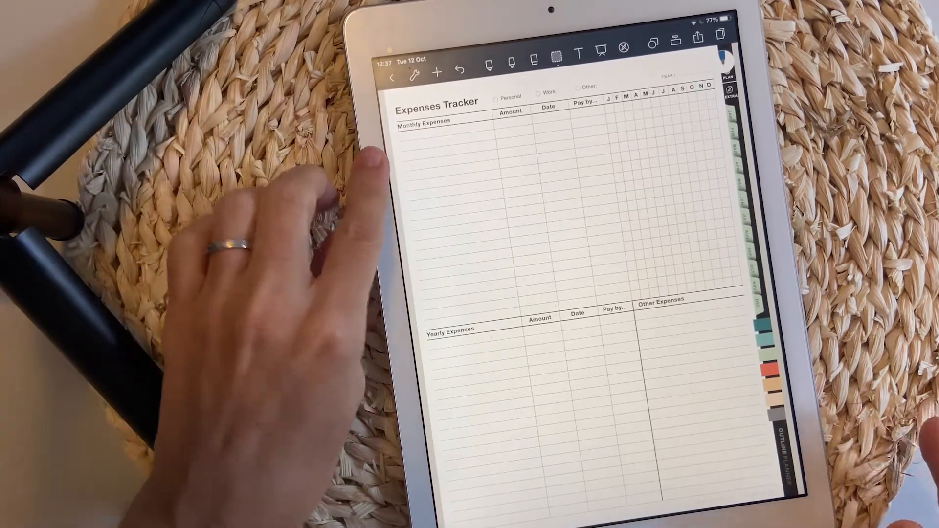
mouse_move(468, 395)
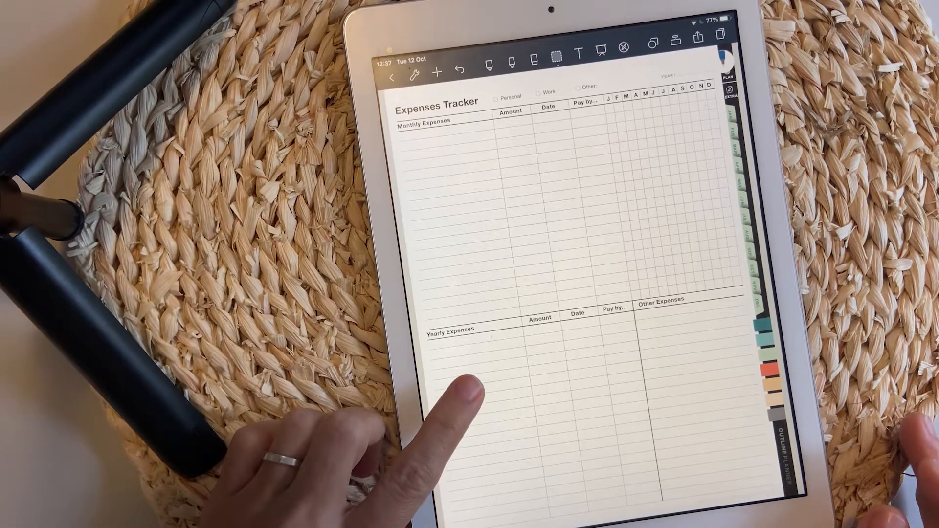